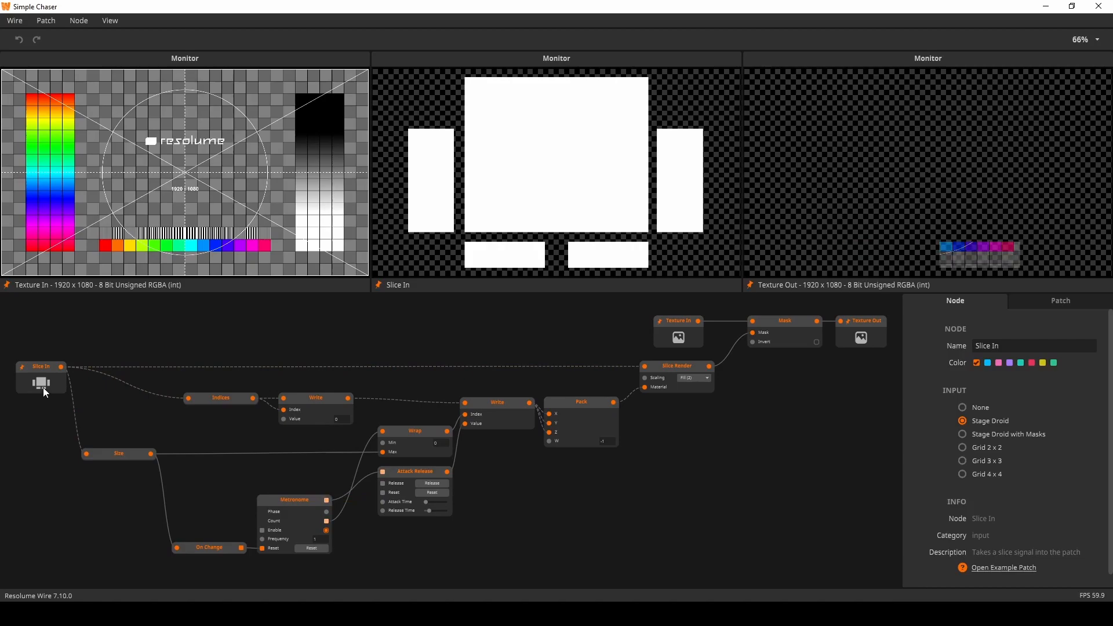
Step: Switch the Slice In dummy input to Stage Droid with Masks, then a 3x3 grid and another grid layout
click(40, 367)
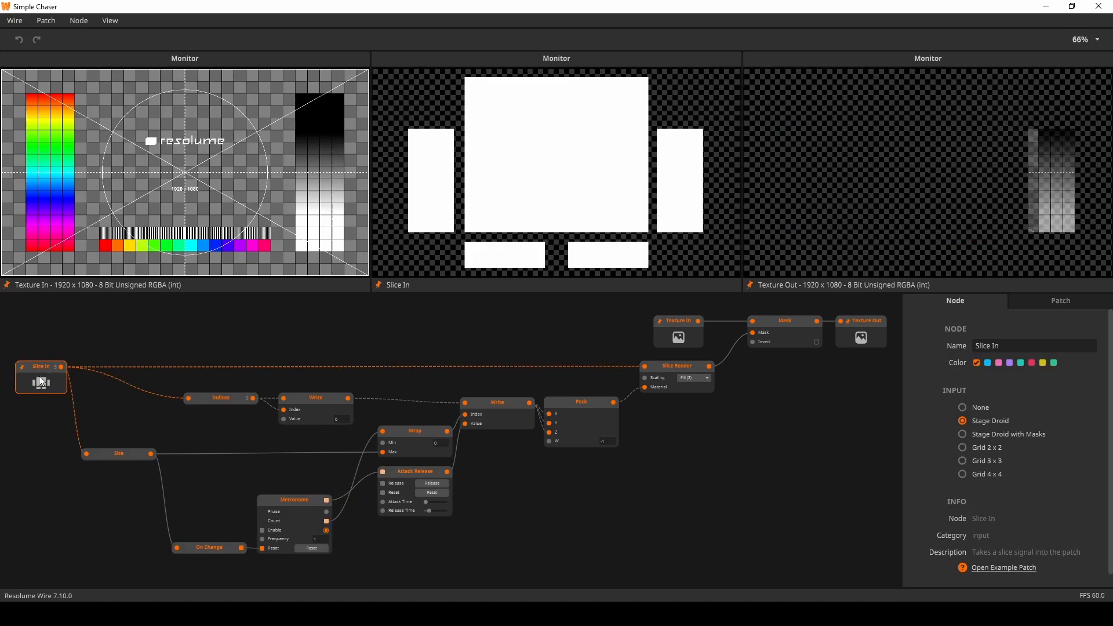
click(962, 434)
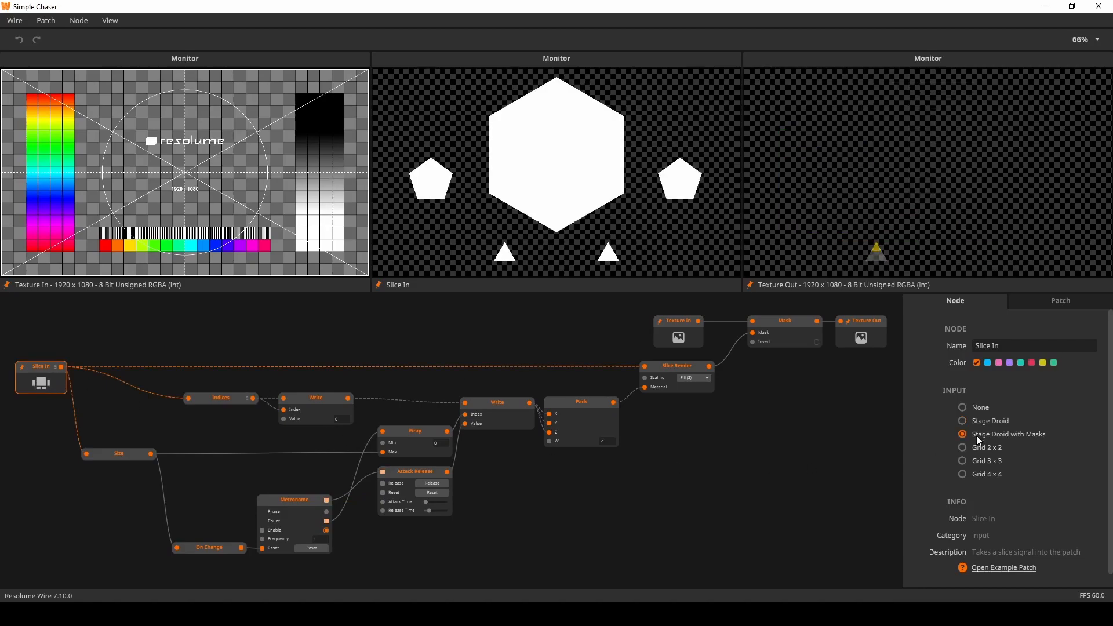
click(962, 460)
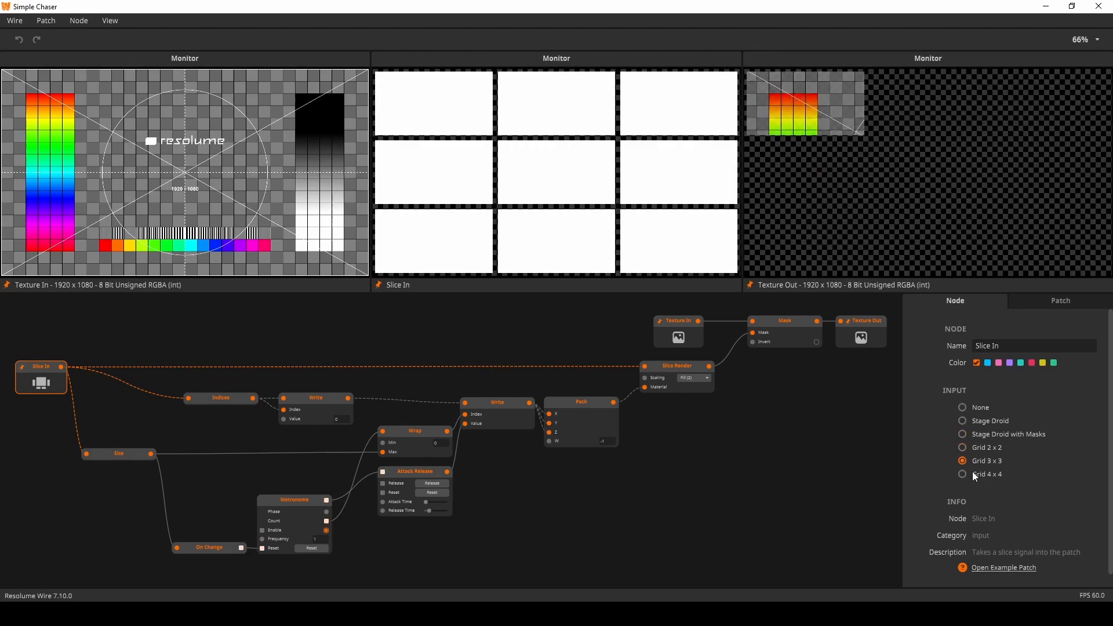
click(962, 419)
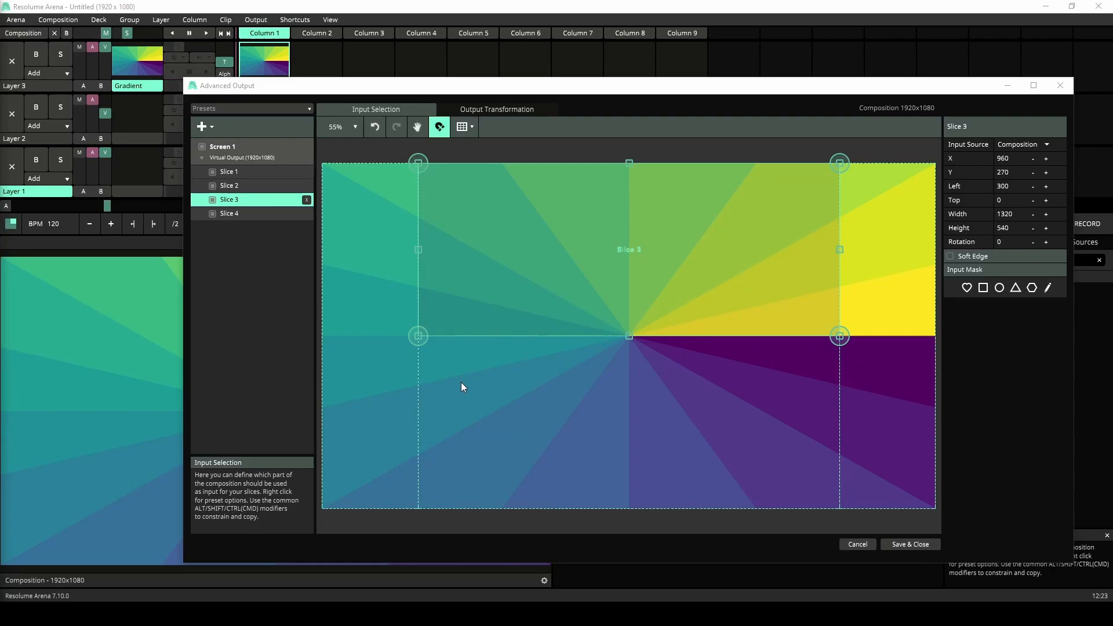
Step: Inspect Slice 4, save and close the output setup, then apply Simple Chaser to the clip
click(230, 213)
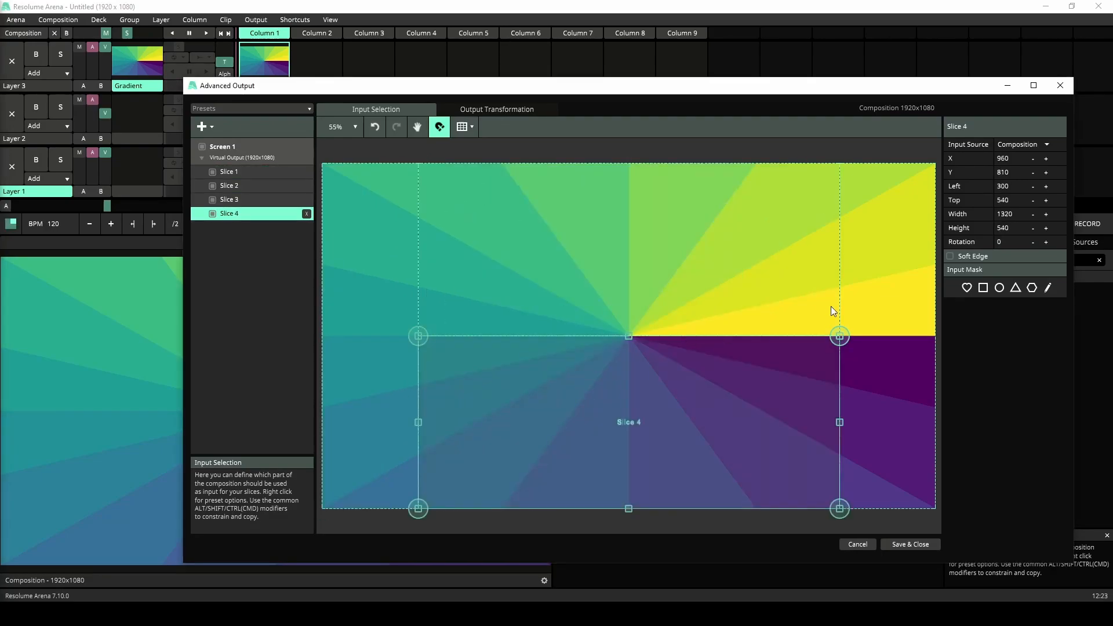
click(230, 199)
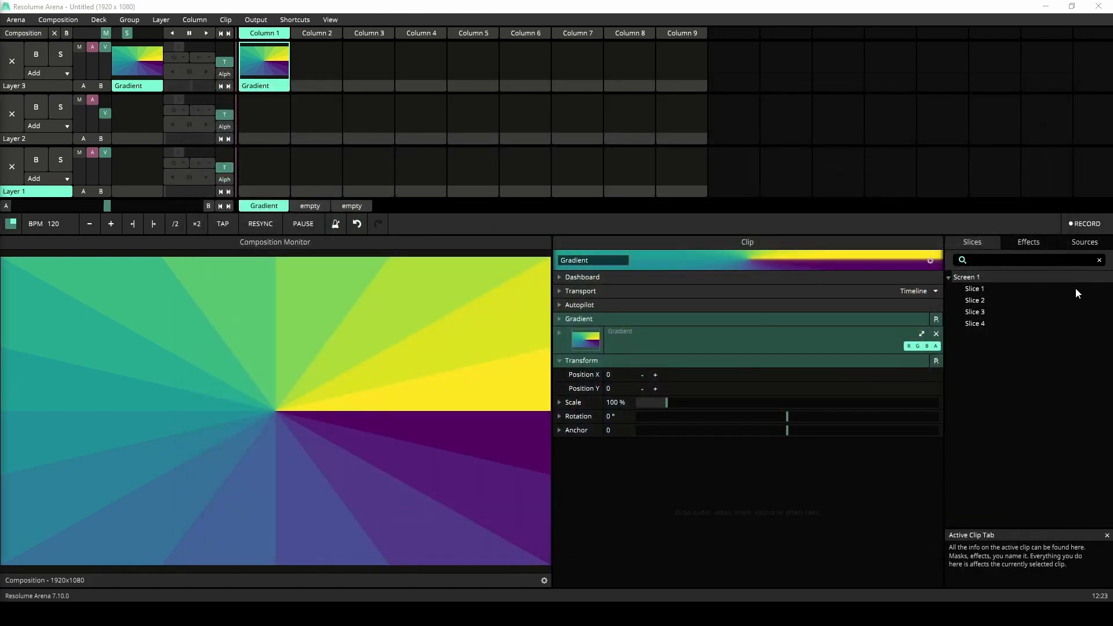
click(1028, 242)
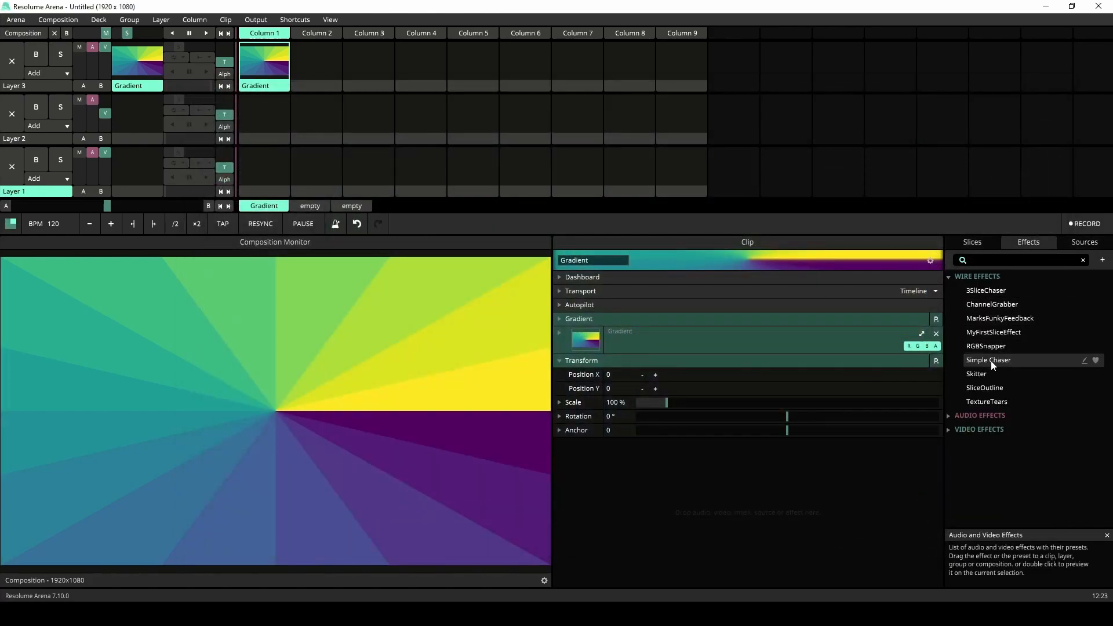
double_click(987, 360)
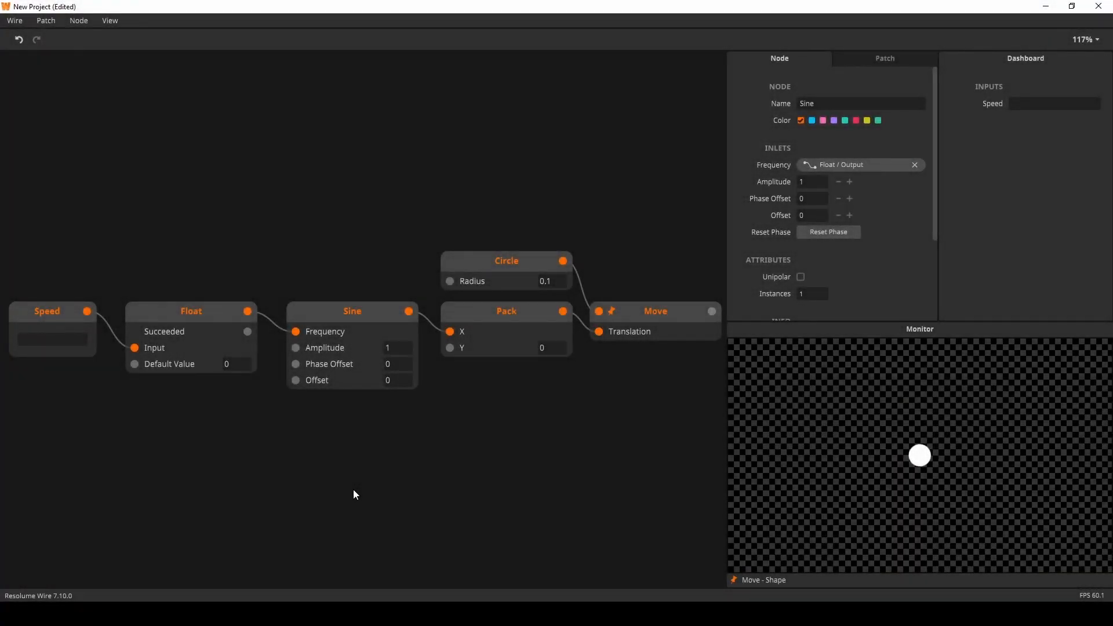
mouse_move(220, 493)
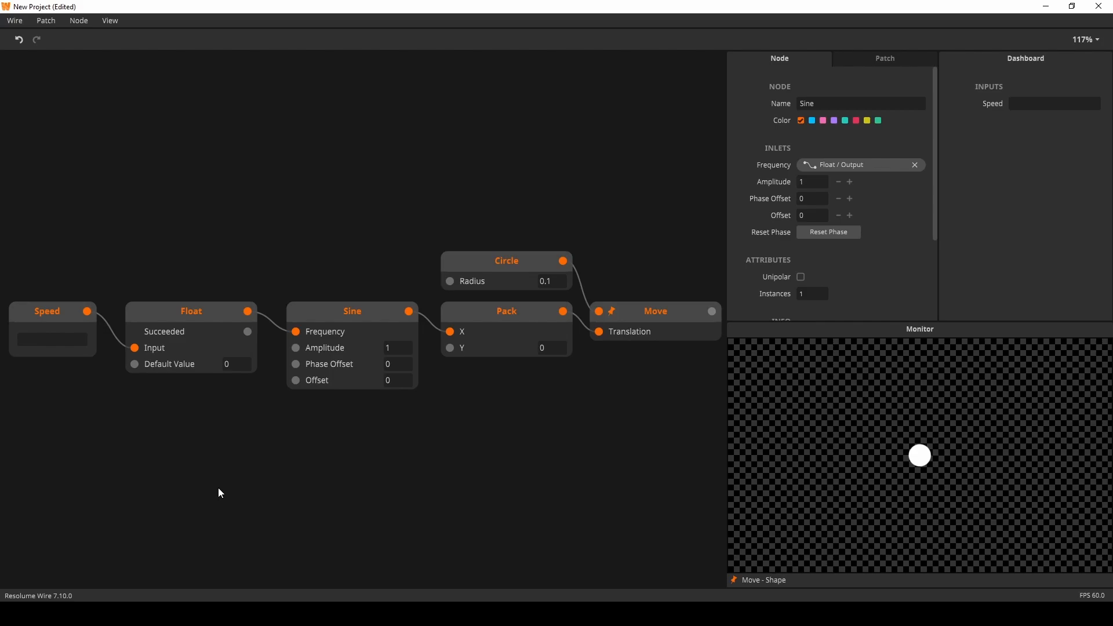
mouse_move(56, 318)
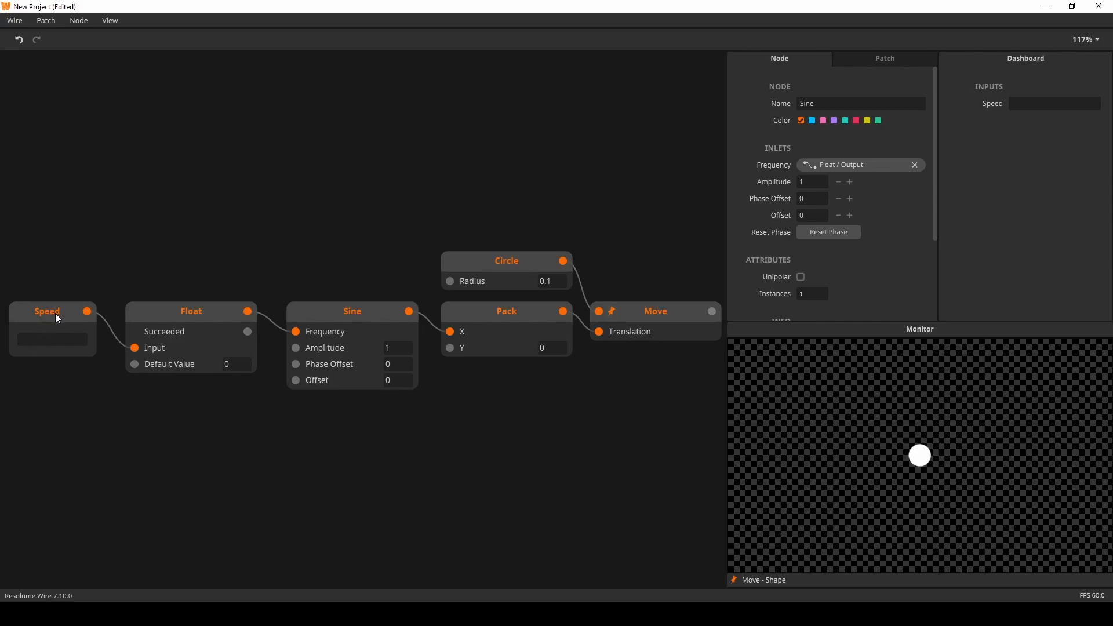
Step: Select the Speed String In node feeding the Float conversion
click(48, 311)
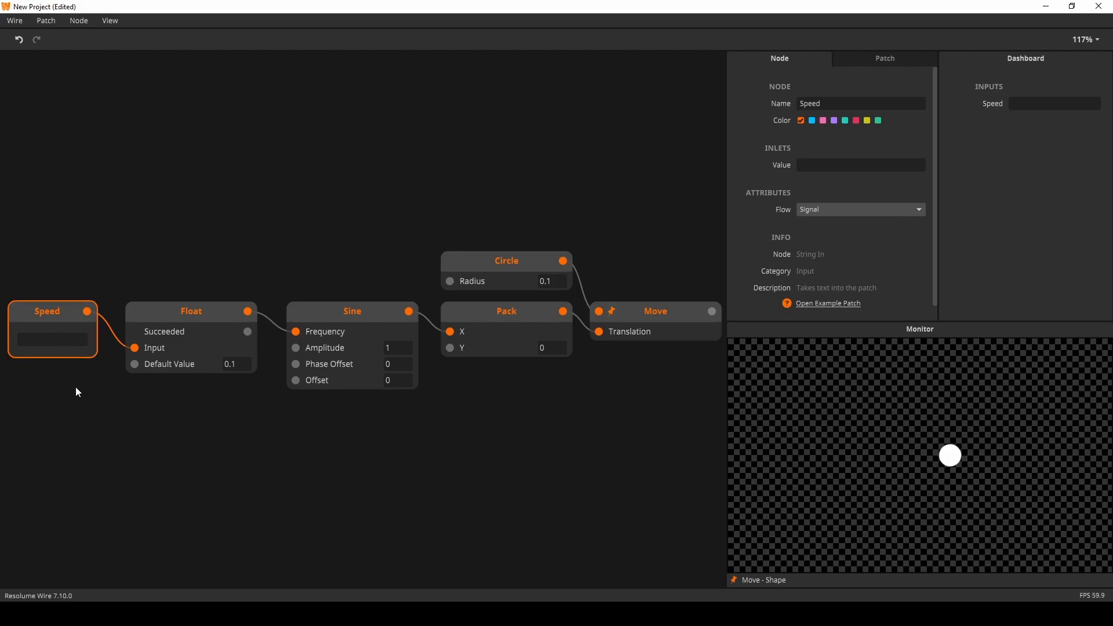
Step: Enter Speed text values 2, horse and I<3u to test the float conversion
click(52, 340)
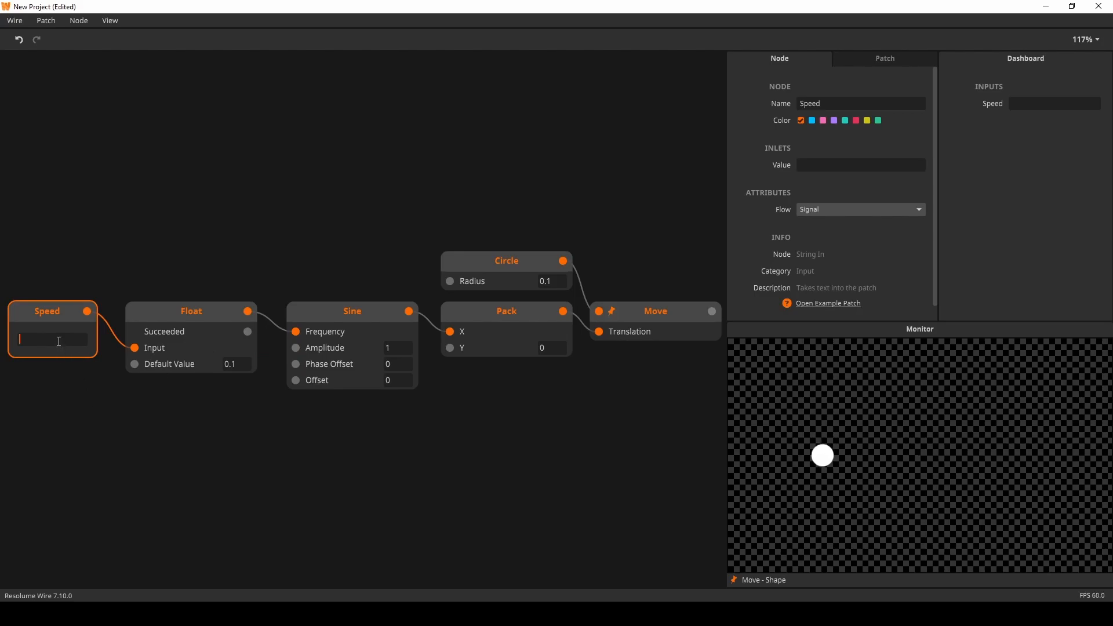
text(2)
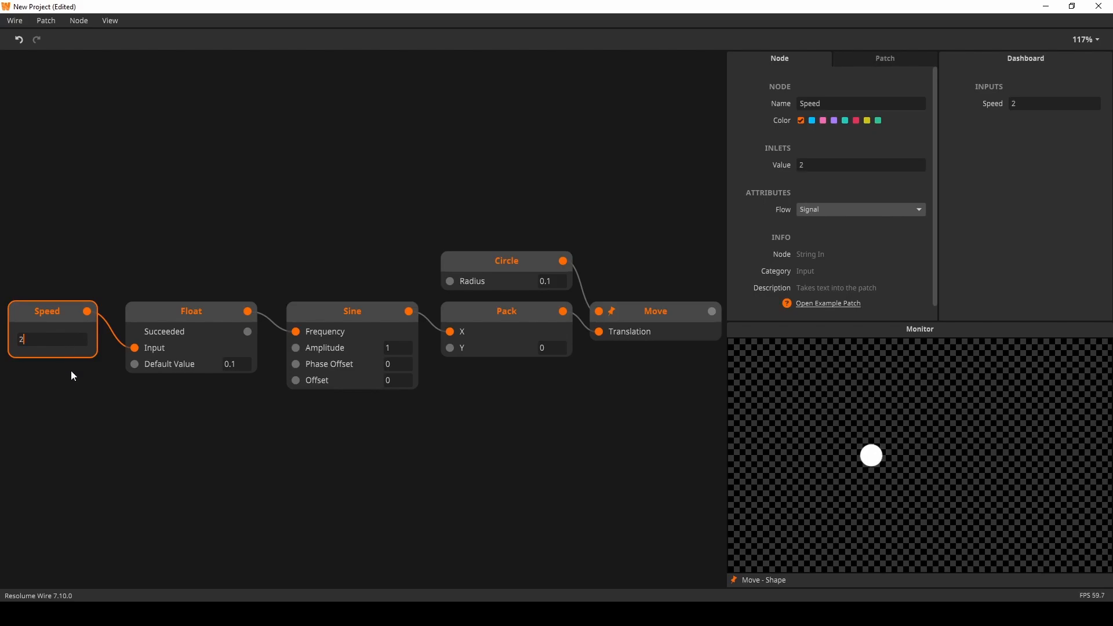
click(105, 425)
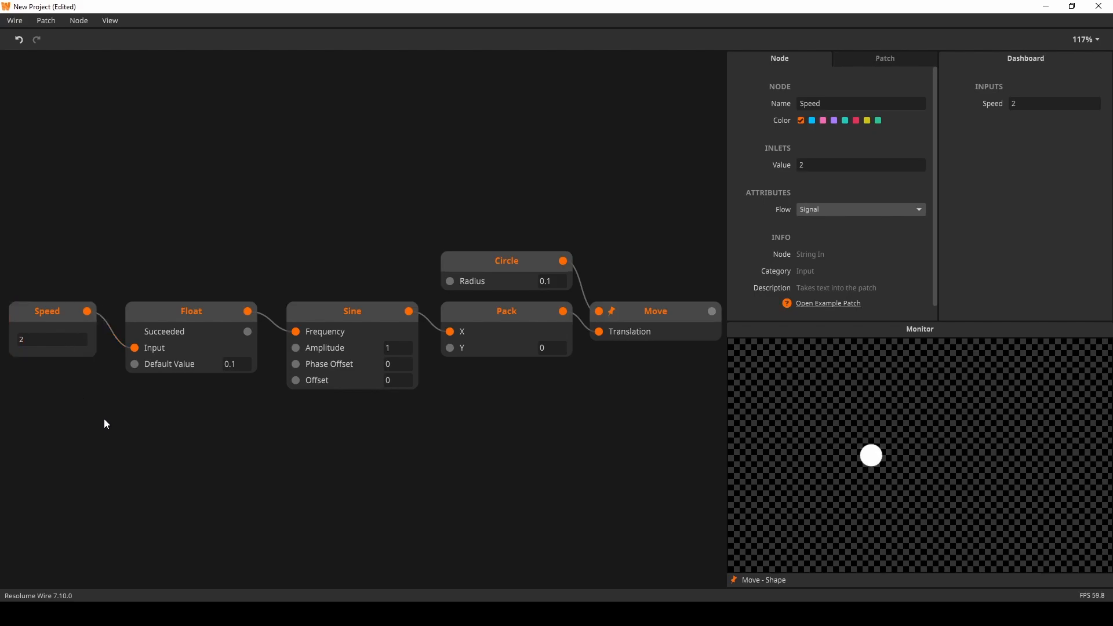
mouse_move(224, 420)
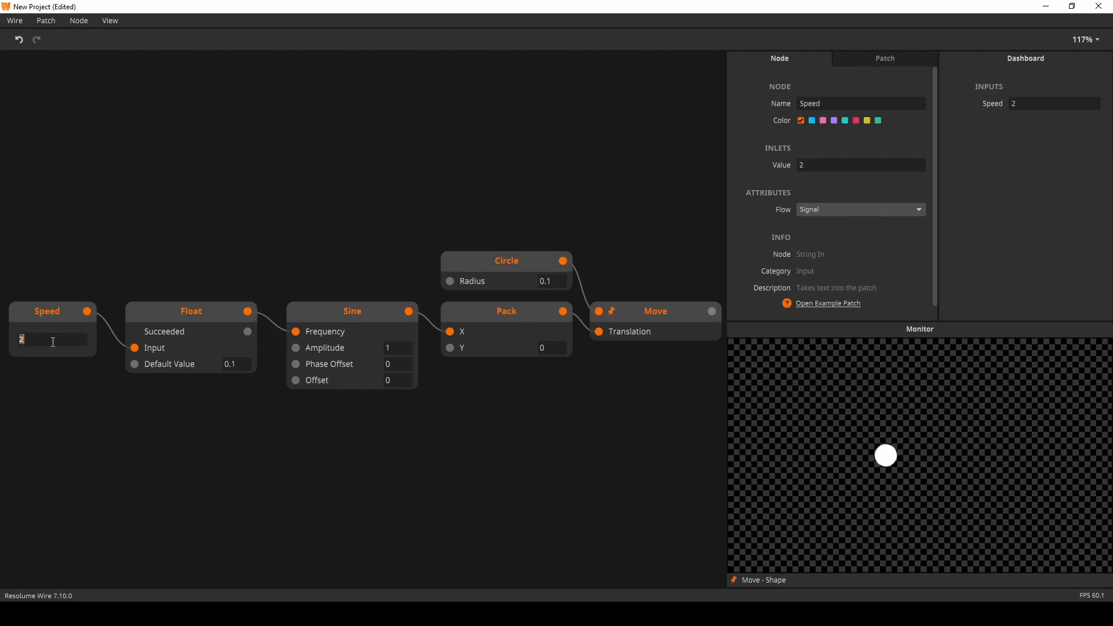
text(horse)
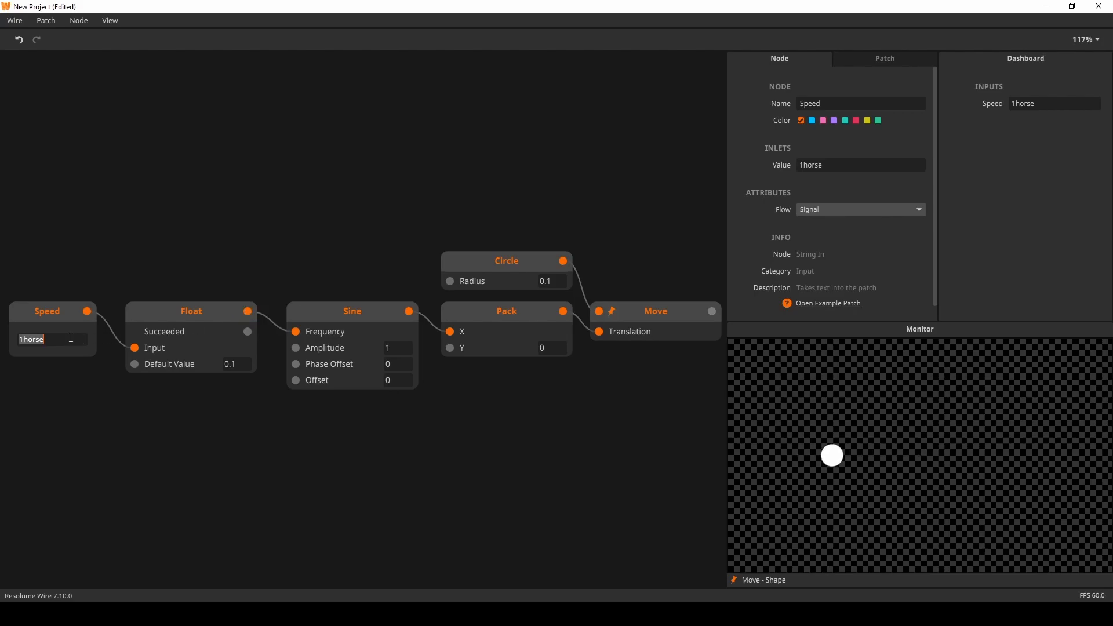
text(I<3u)
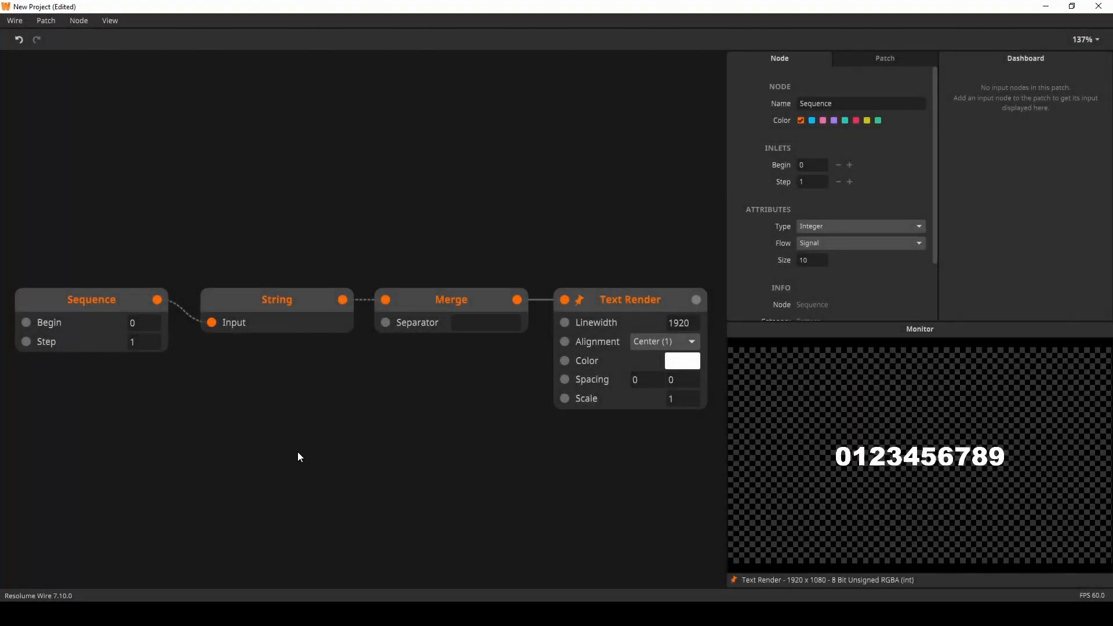
mouse_move(488, 304)
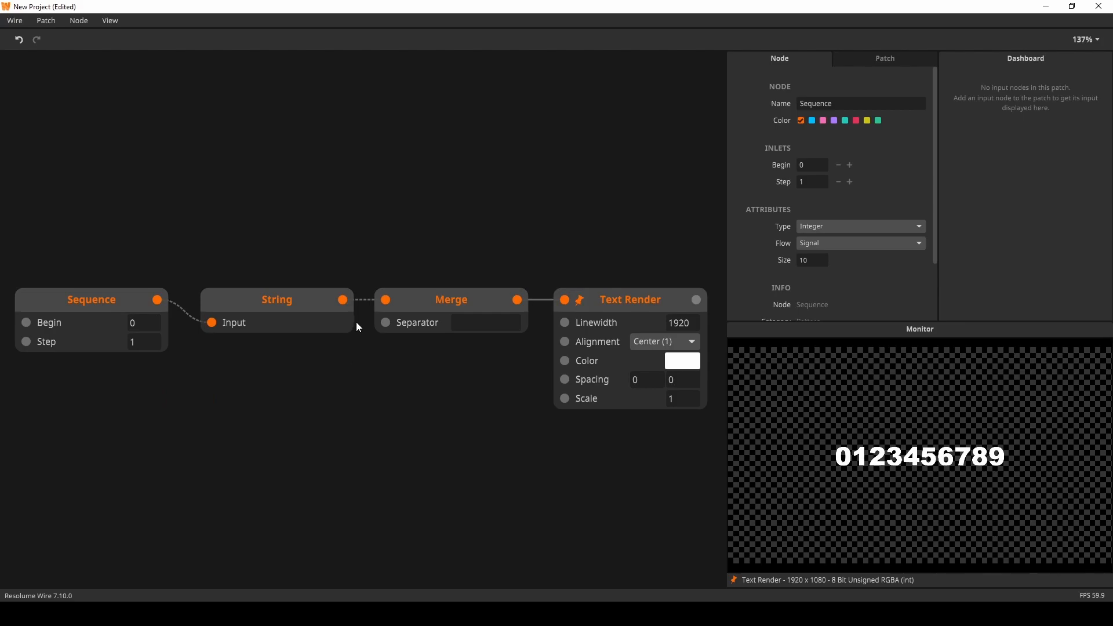
mouse_move(454, 398)
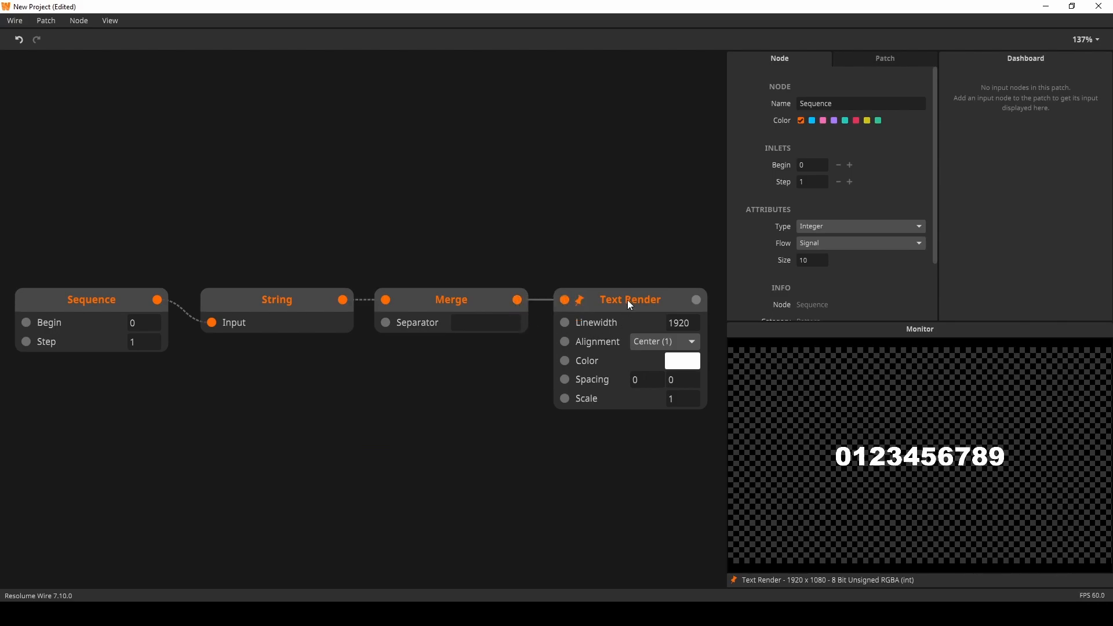
mouse_move(454, 510)
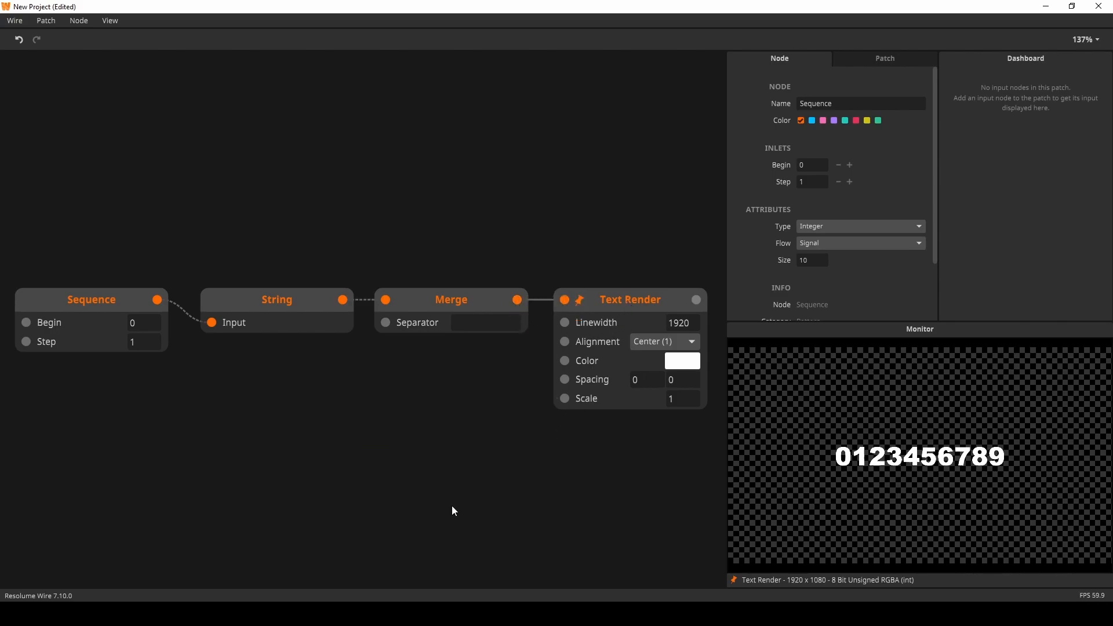
mouse_move(195, 398)
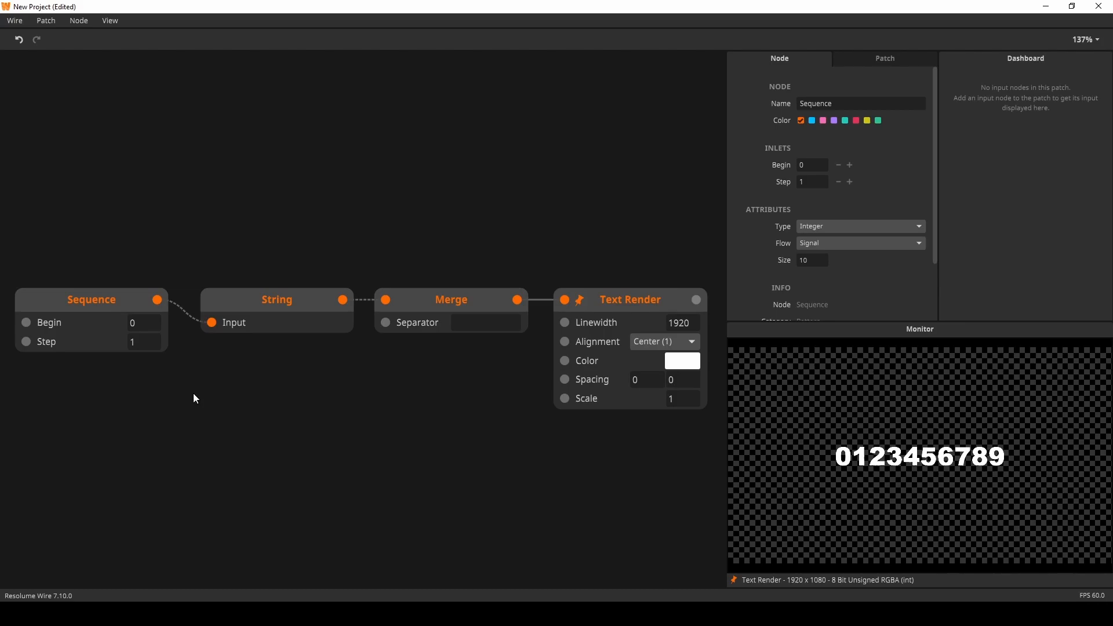
mouse_move(480, 424)
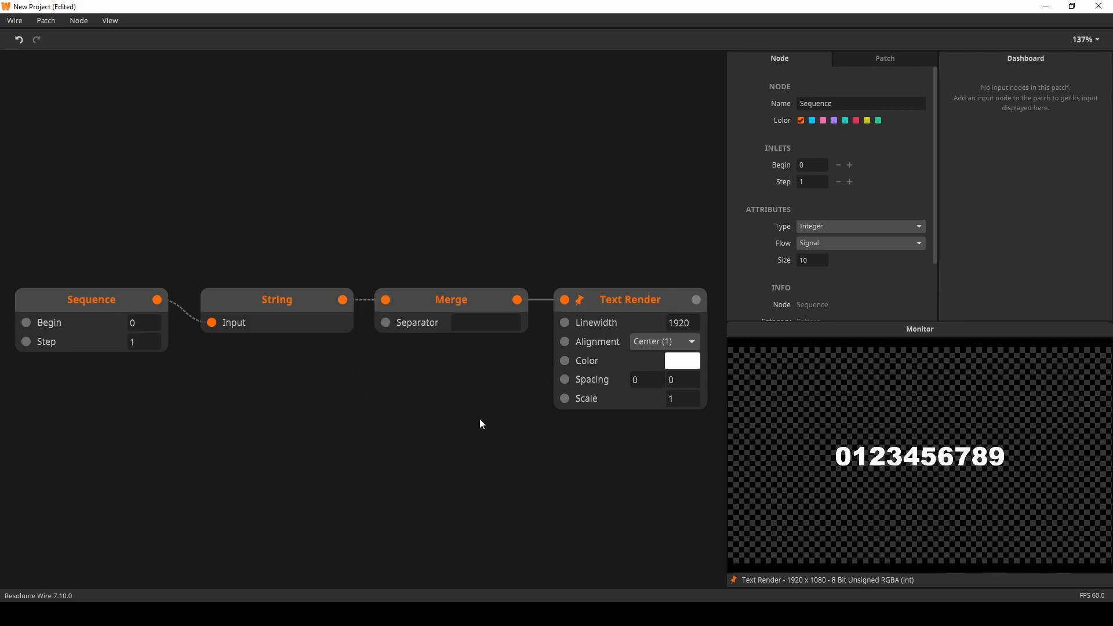
mouse_move(502, 316)
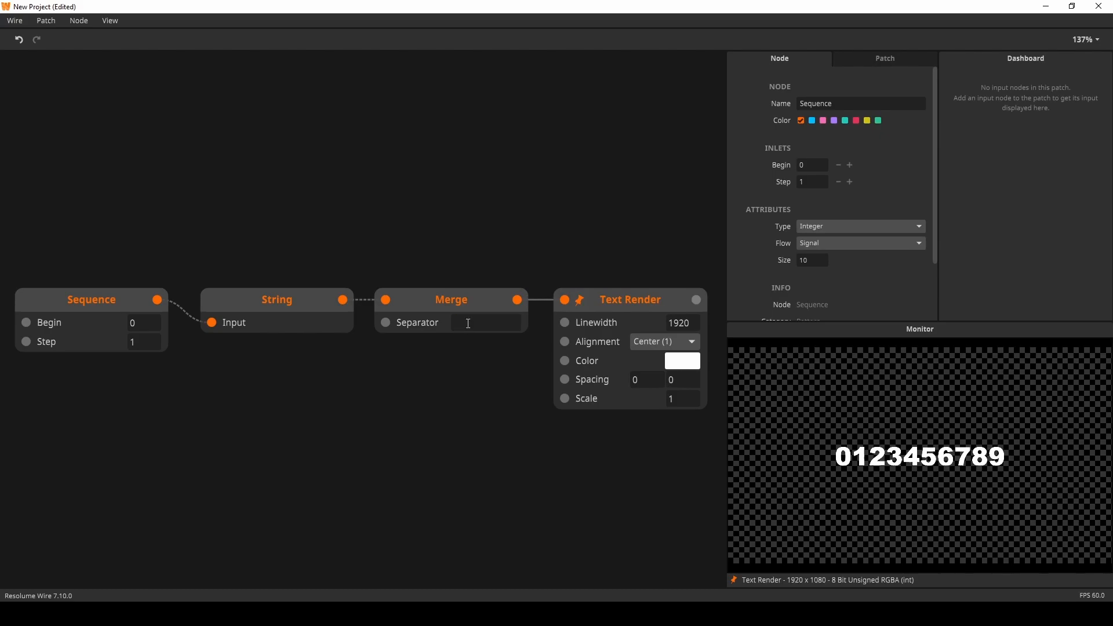
Step: Enter a comma as the Merge node's separator between the number strings
text(, you're looking fine again!)
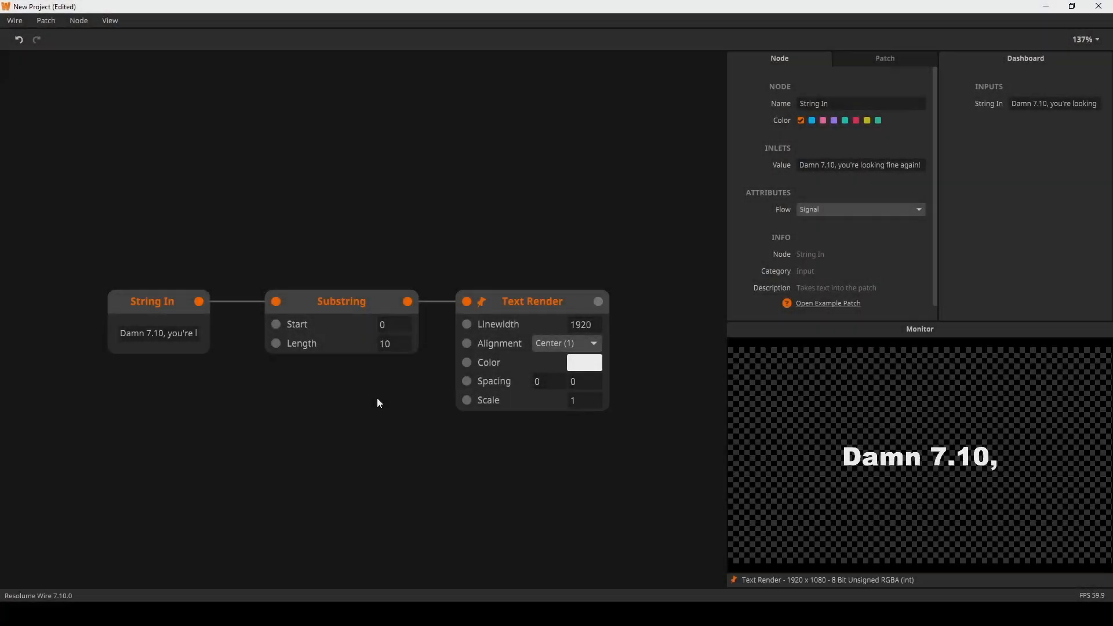
Step: Inspect the String In text, then the Substring node's start 0, length 10 settings
click(340, 302)
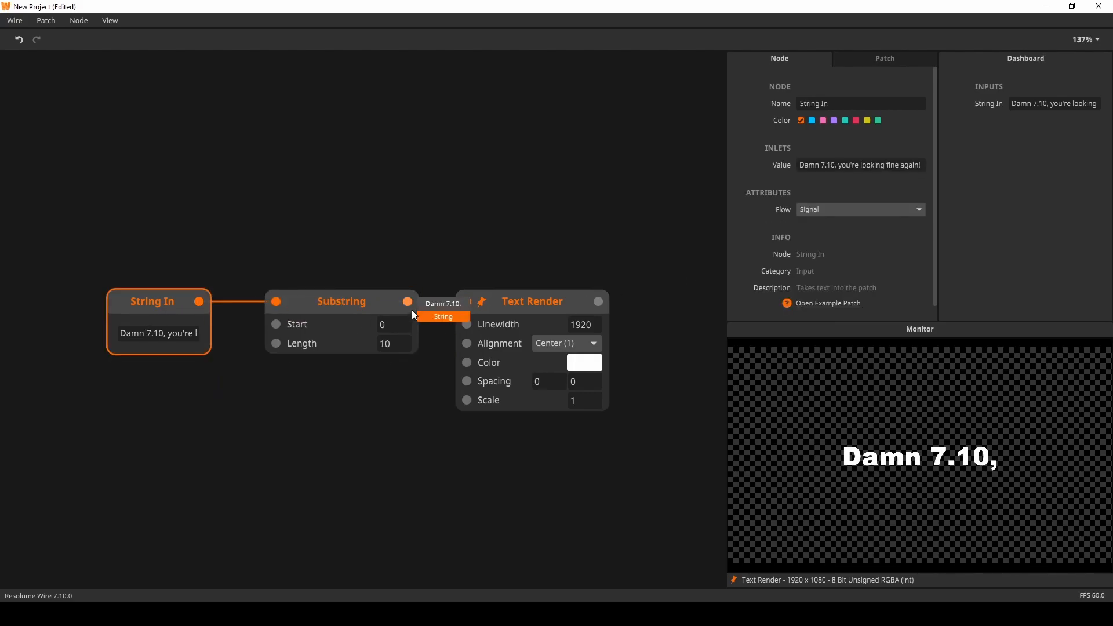
click(341, 302)
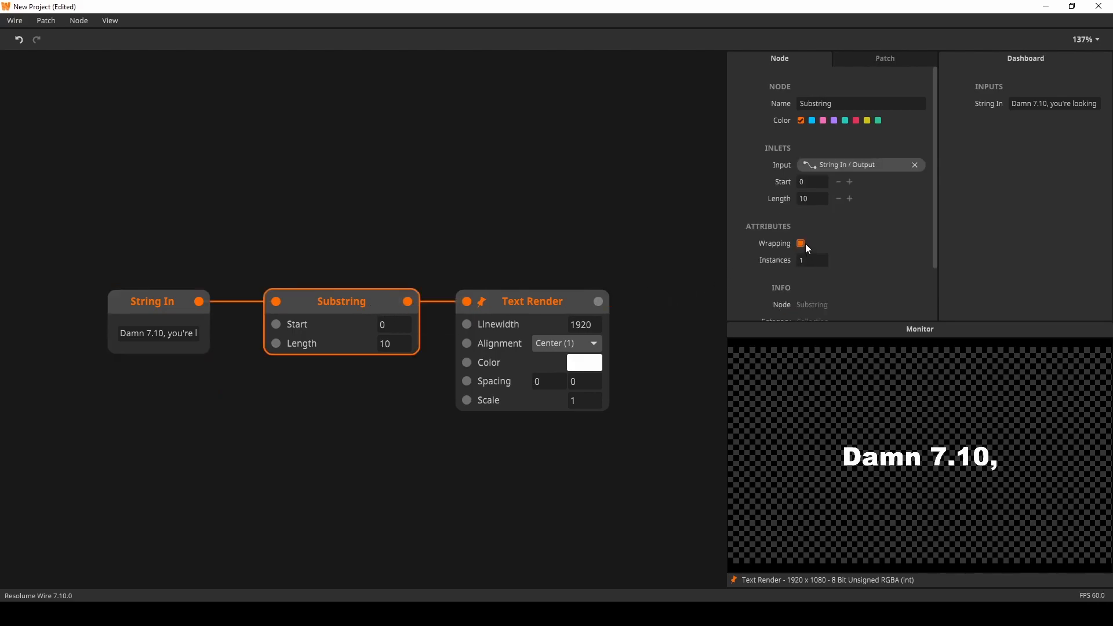
mouse_move(404, 337)
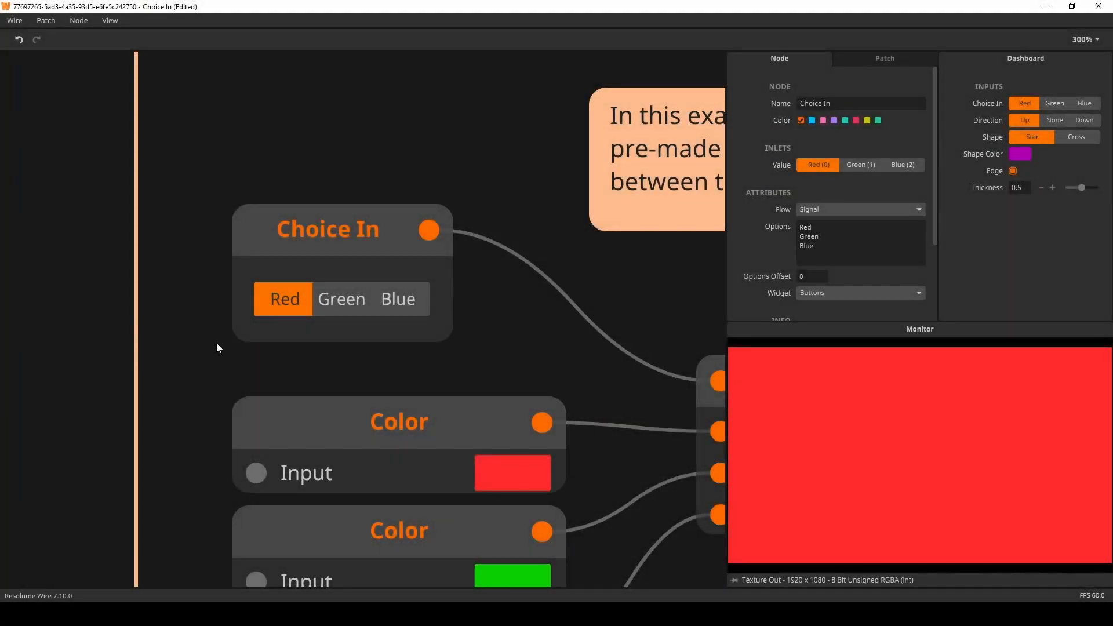
mouse_move(310, 384)
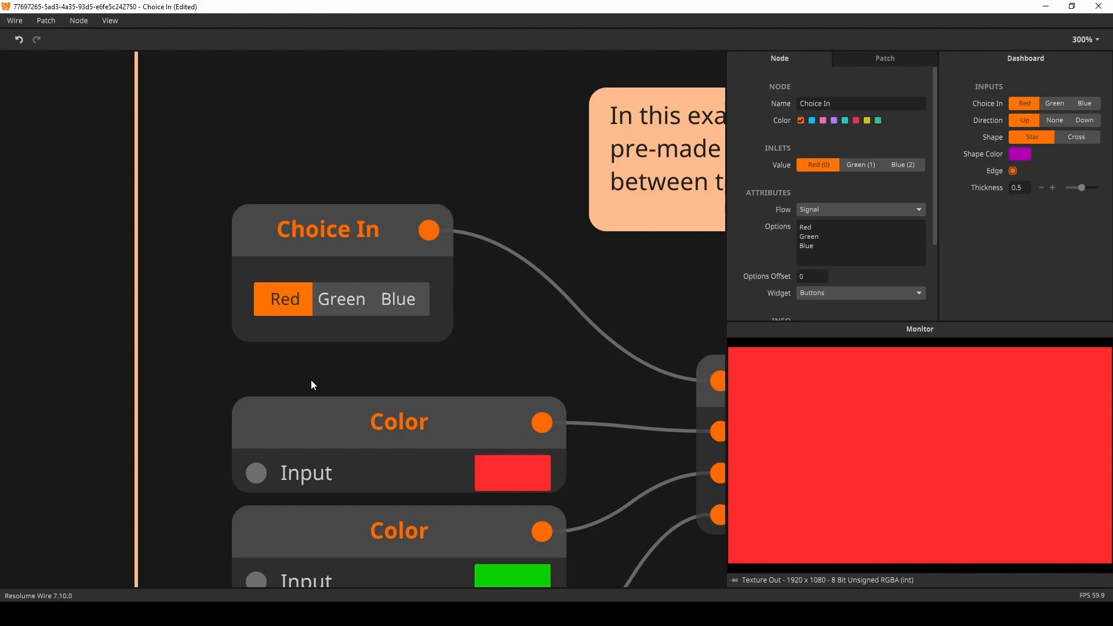
mouse_move(316, 359)
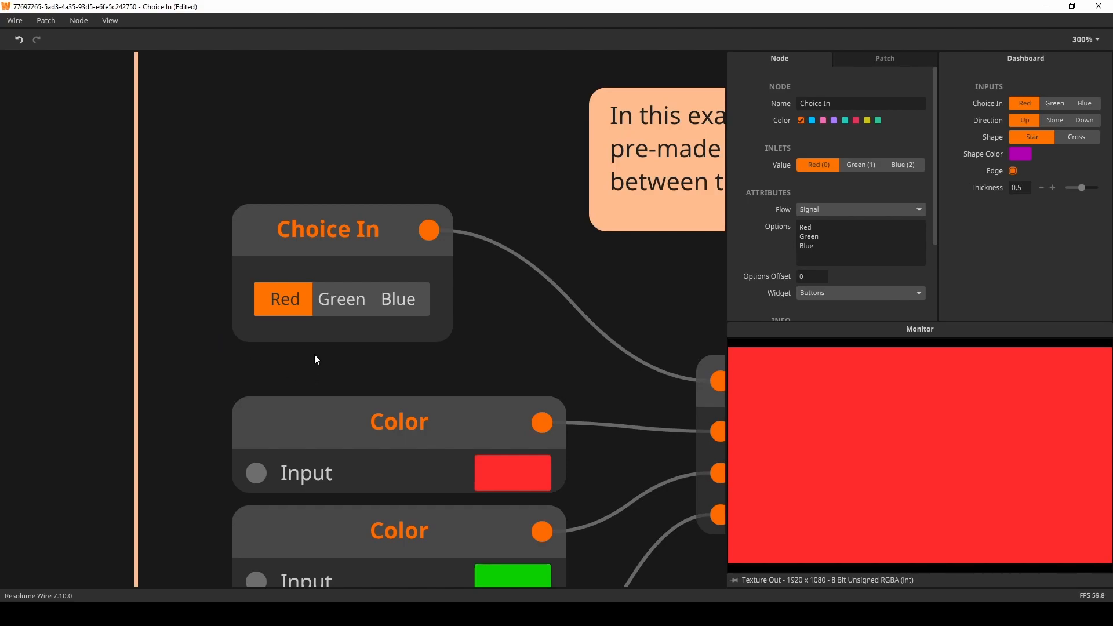
Step: Choose Blue and Red, show the Choice In as a dropdown, then pick Green for a solid green output
click(398, 299)
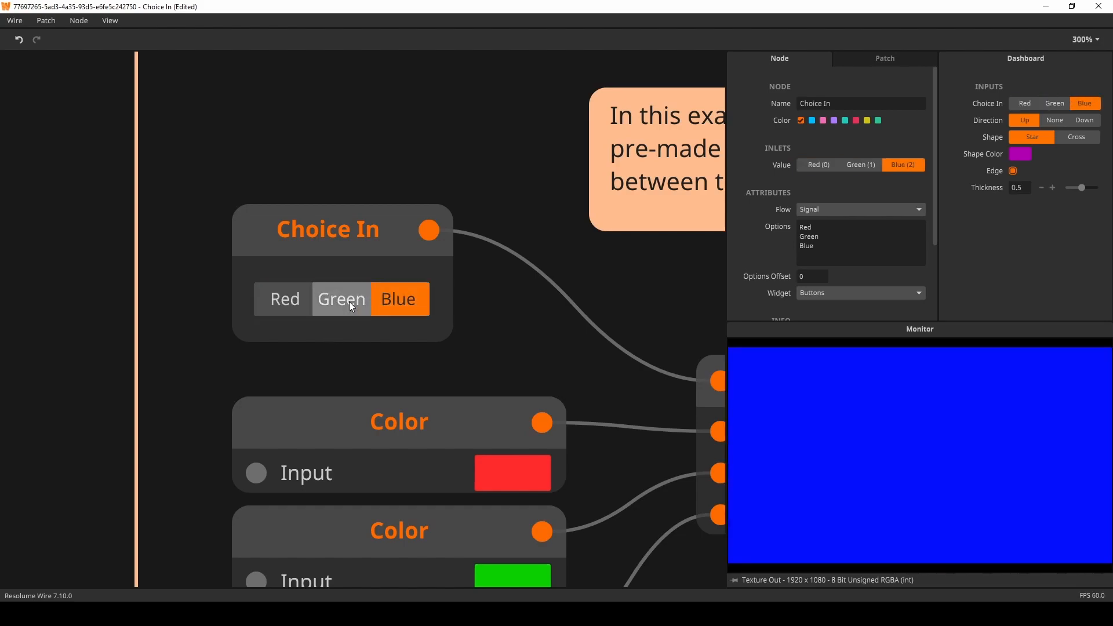
click(283, 298)
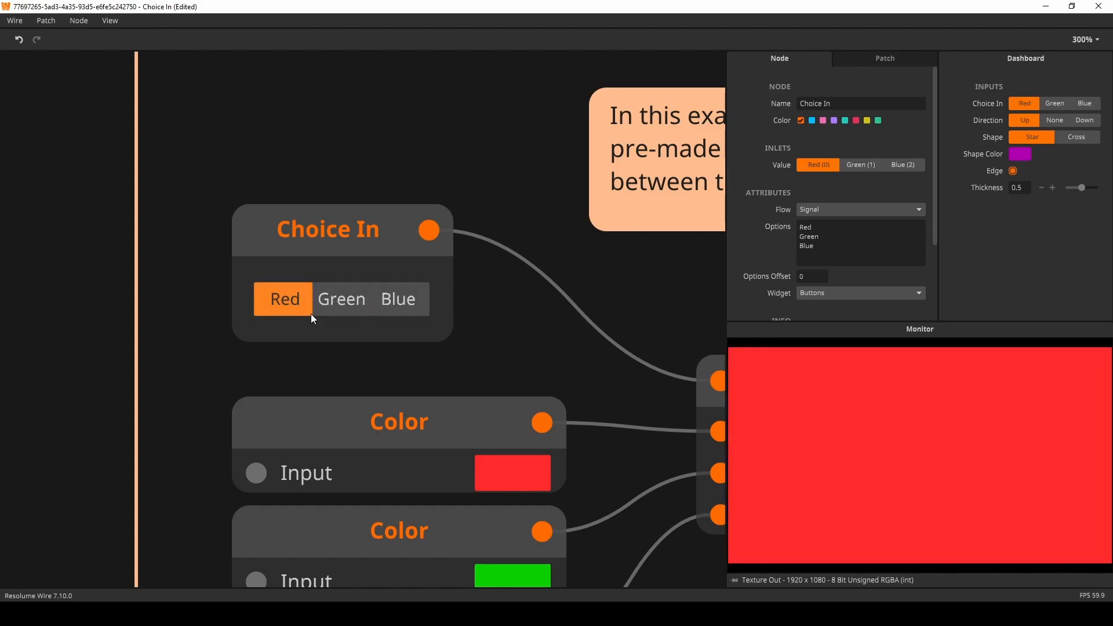
click(859, 292)
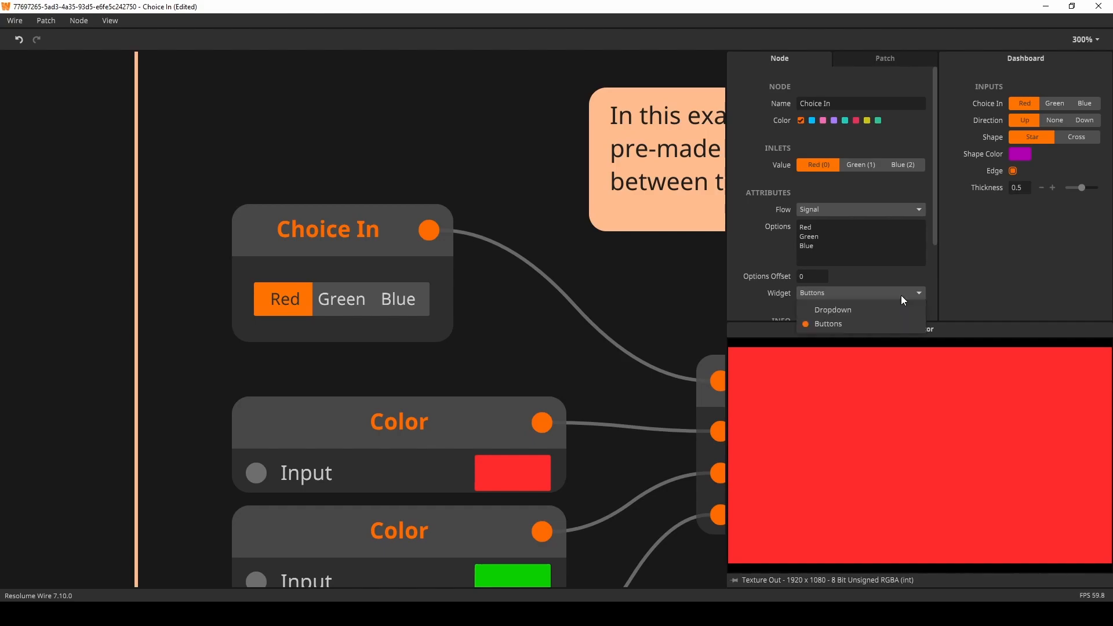
click(831, 309)
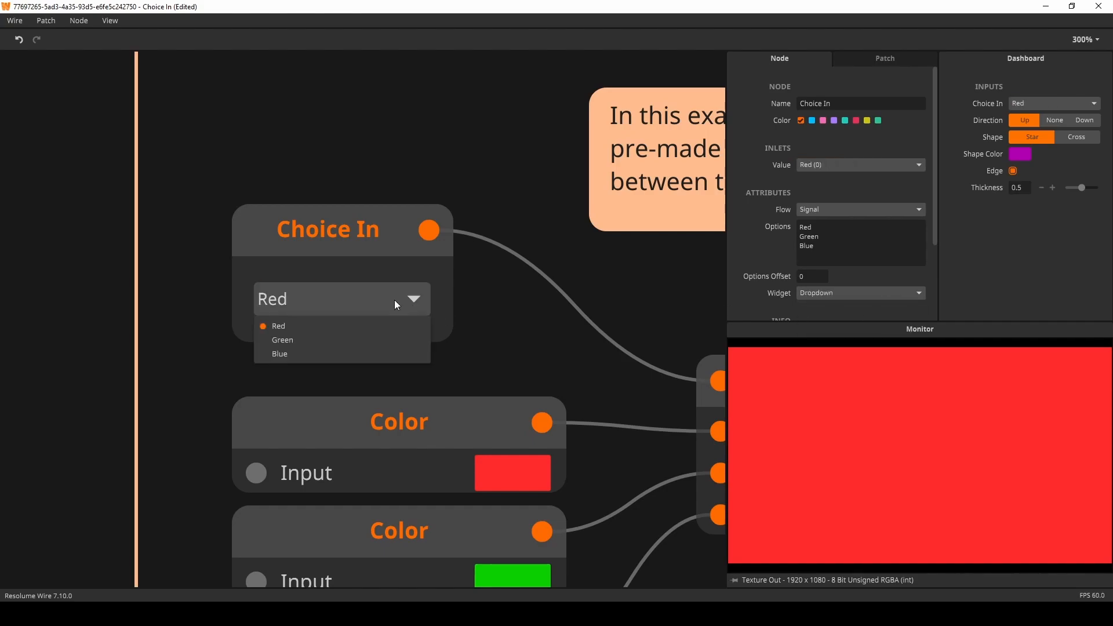
click(279, 353)
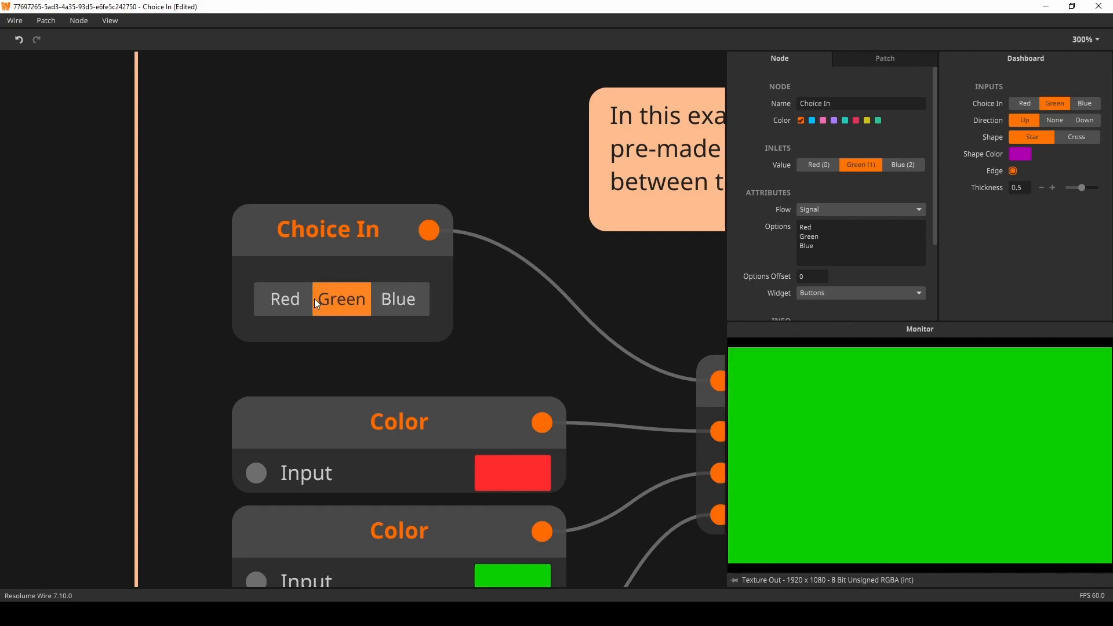
click(397, 299)
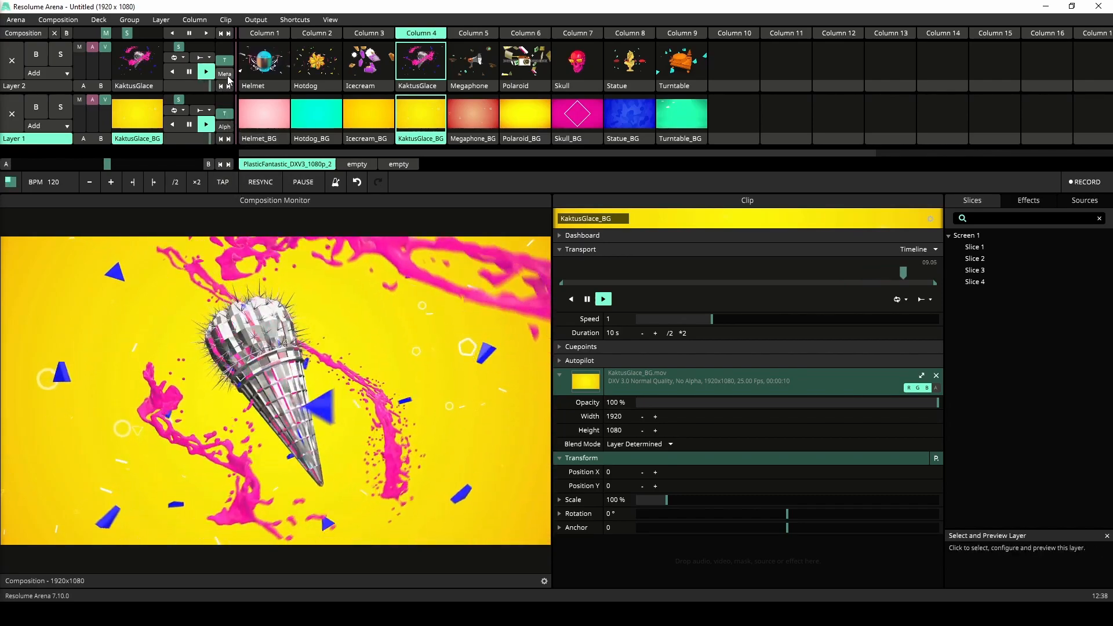
Step: Show the KaktusGlace layer's blend menu with favourites, Wire mixers and blend modes
click(223, 73)
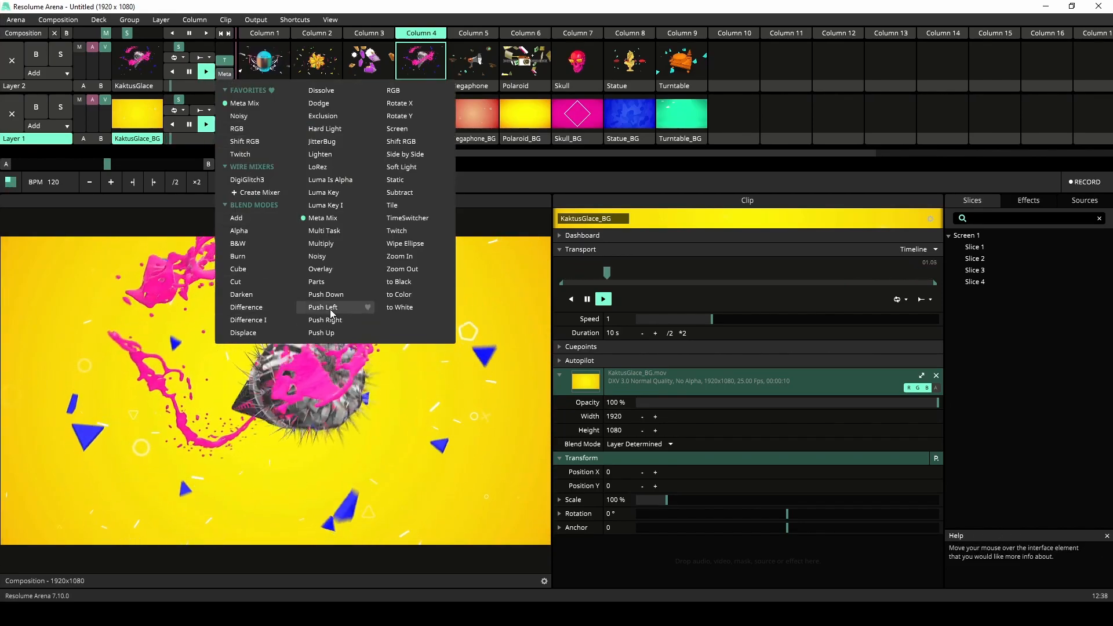